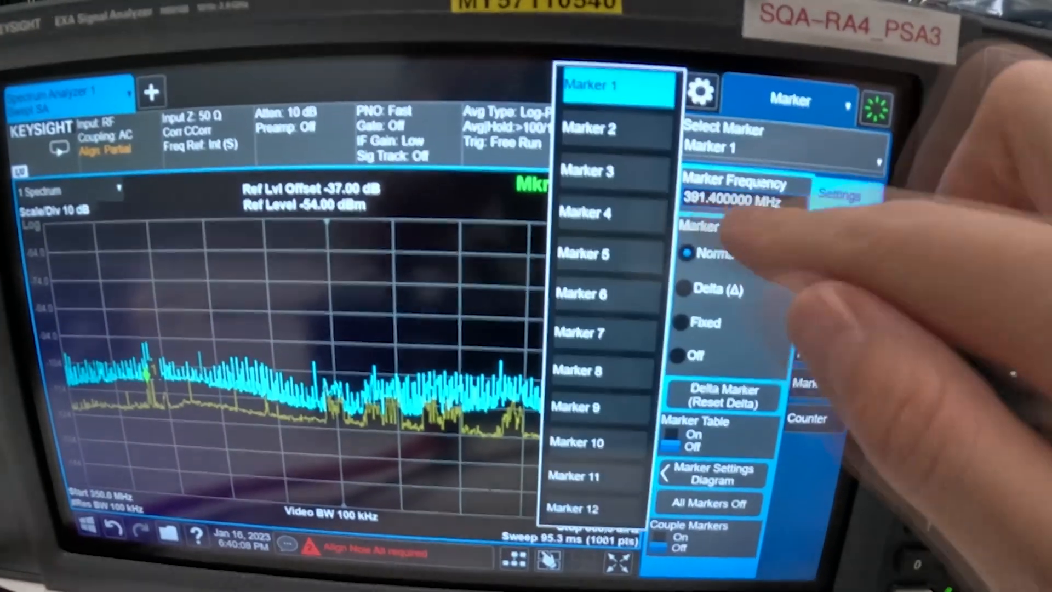
# - Select Marker 2 and switch it on as a normal marker at 565.25 MHz
pyautogui.click(588, 128)
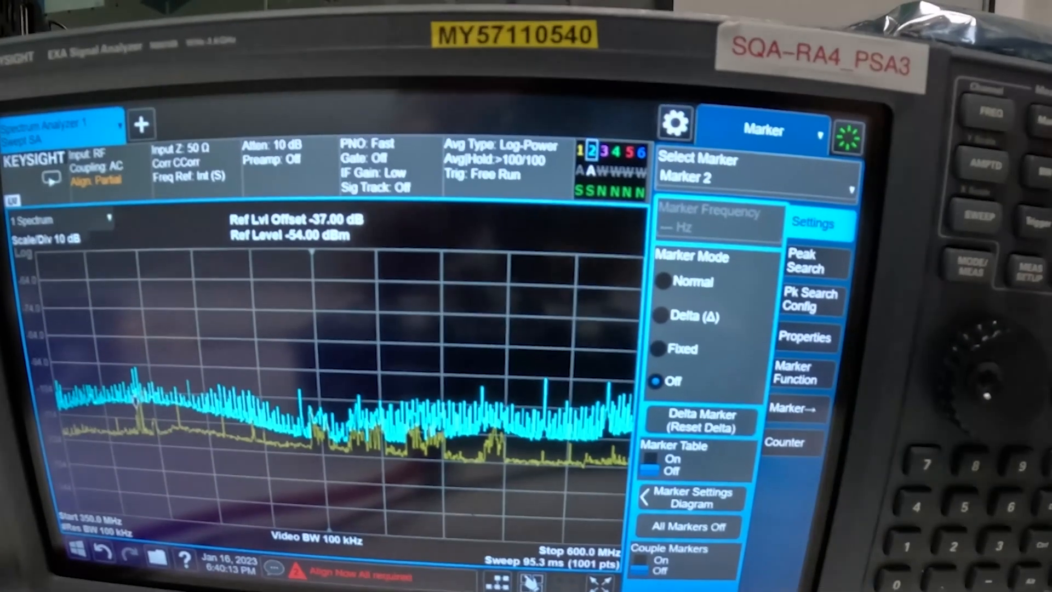
pyautogui.click(815, 262)
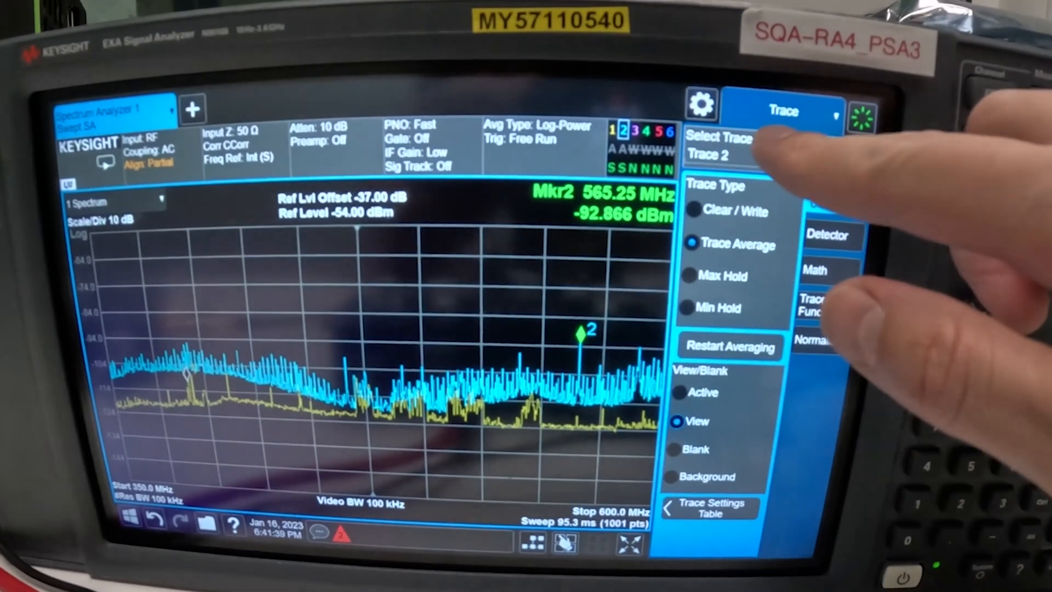
# - Select Trace 3 and set its type to Trace Average
pyautogui.click(728, 155)
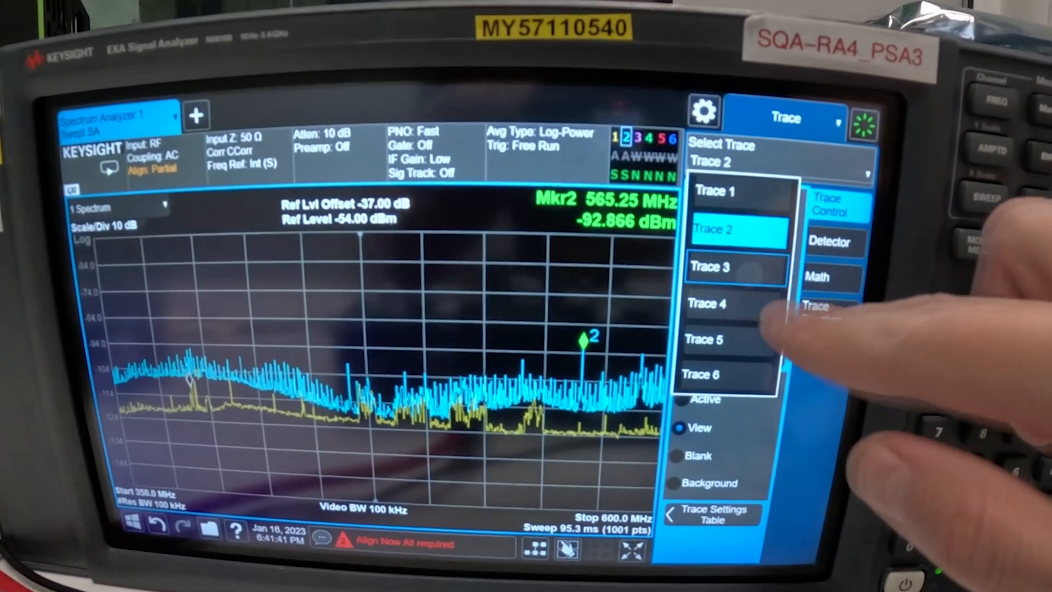
pyautogui.click(711, 268)
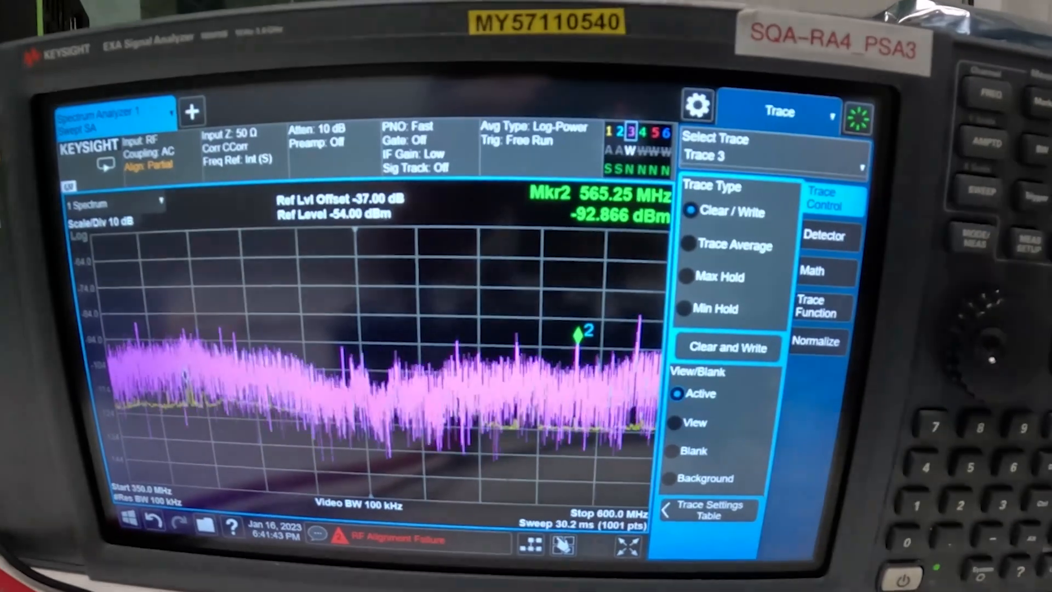
pyautogui.click(737, 250)
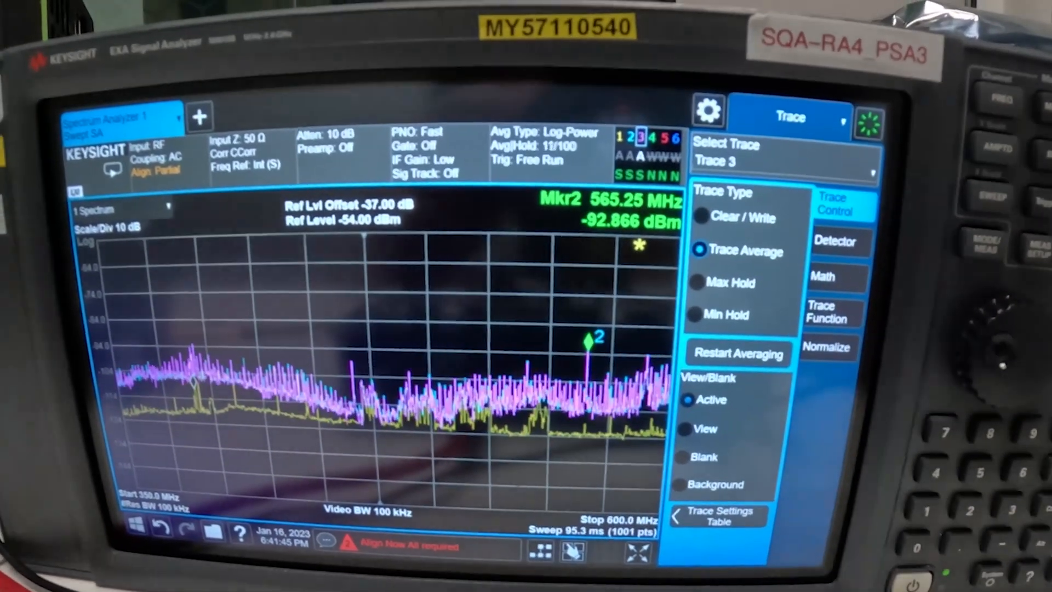